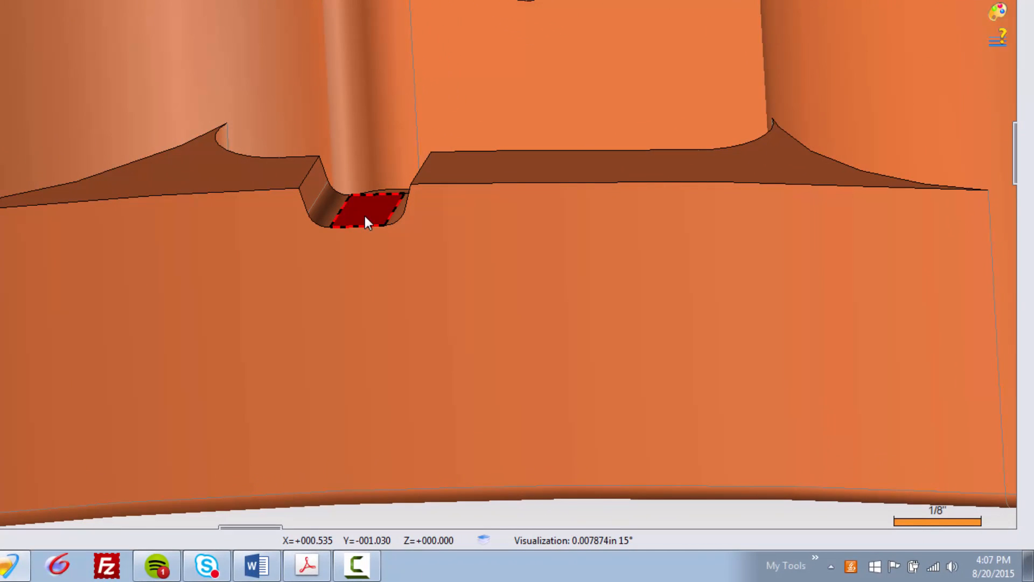
- Show the Shape operations list with Repetition beside the notched connecting rod
right_click(366, 221)
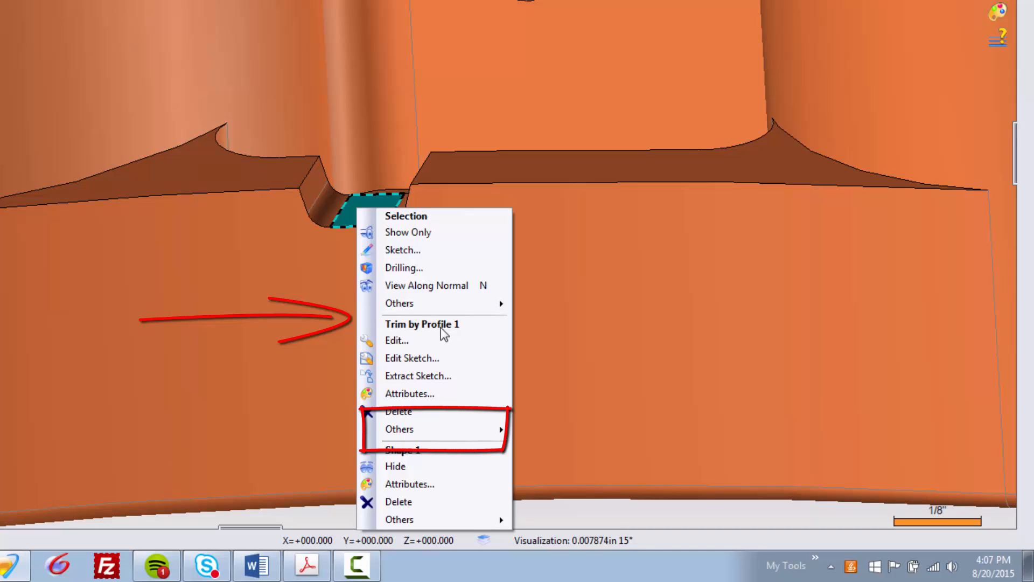
mouse_move(414, 436)
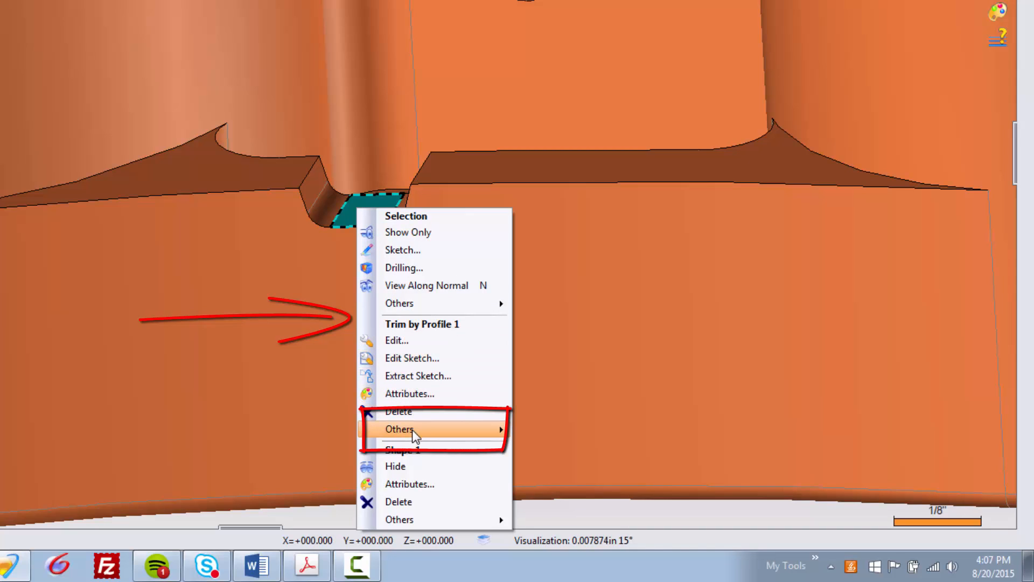
click(412, 429)
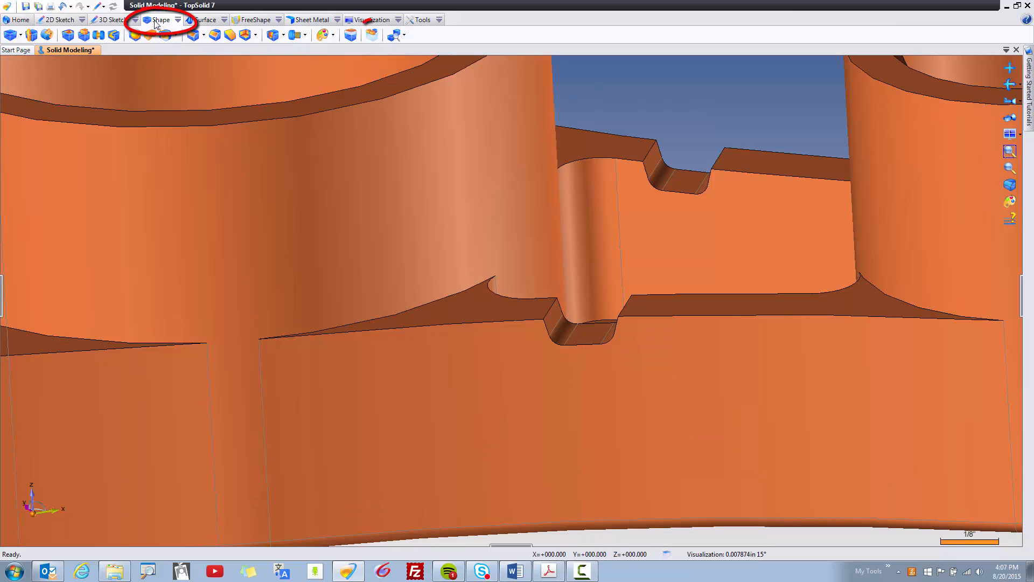
mouse_move(370, 34)
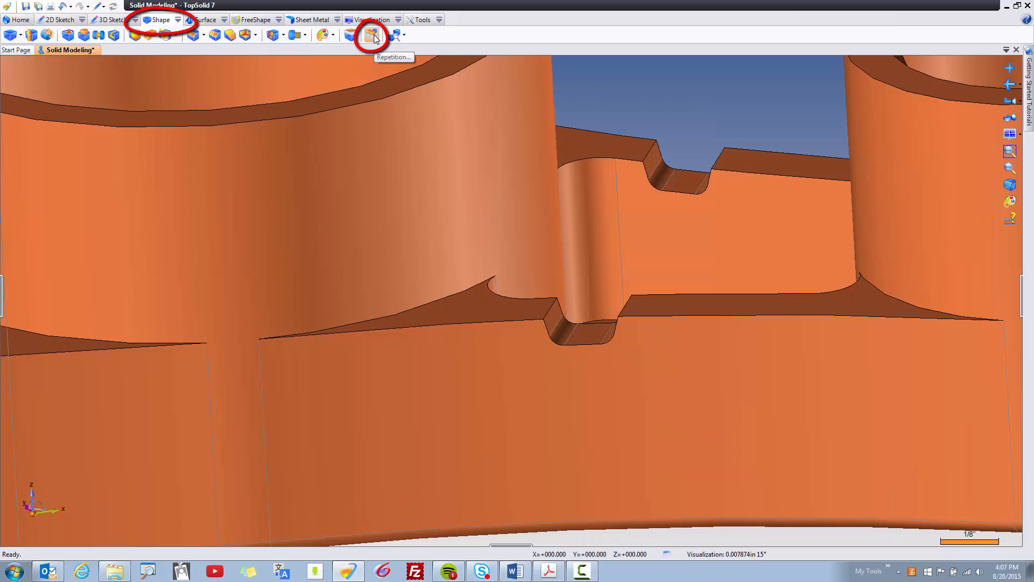
click(177, 19)
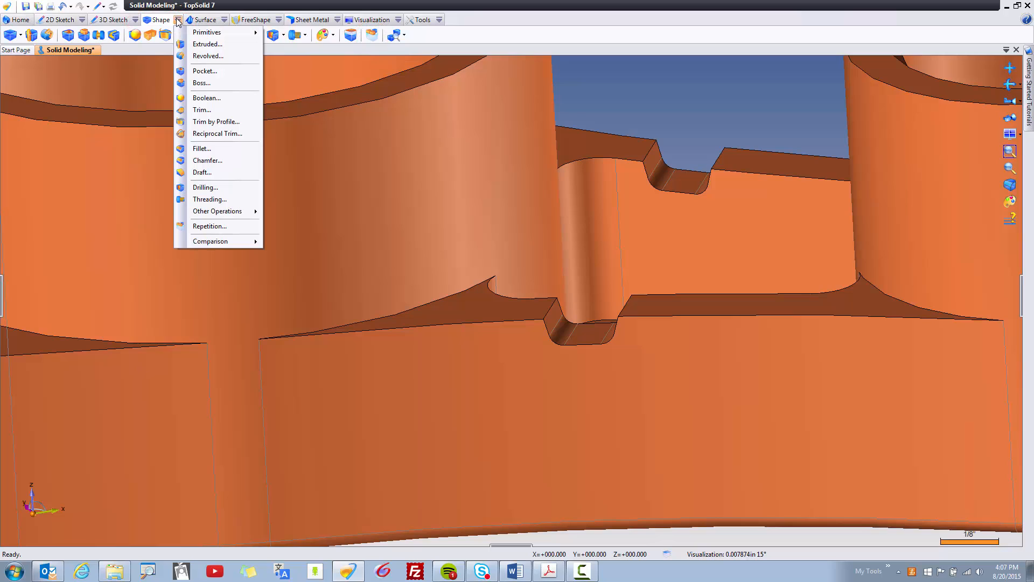
mouse_move(224, 229)
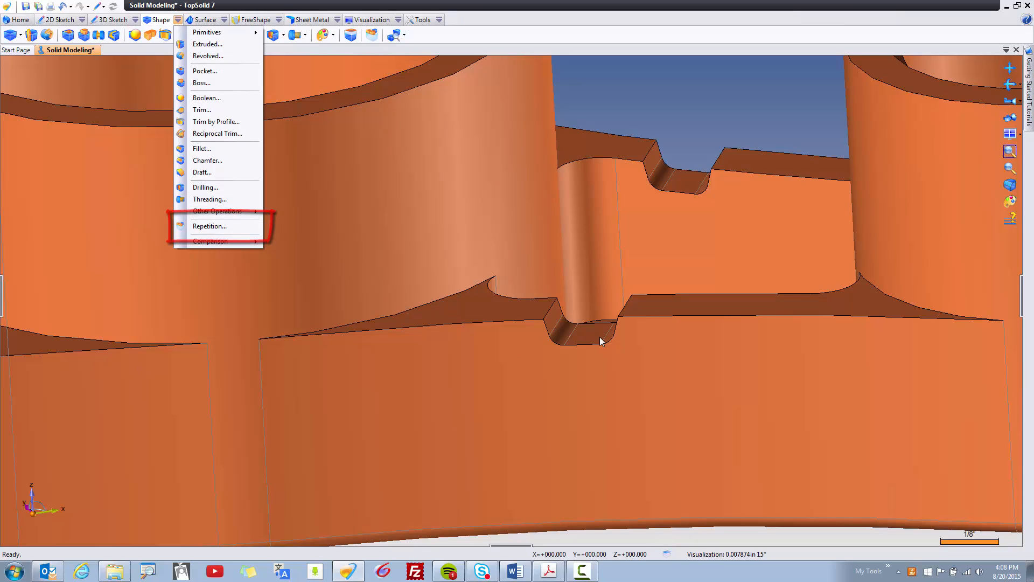
- Start Repetition on Trim by Profile 1 from the notch face's Others menu
right_click(602, 341)
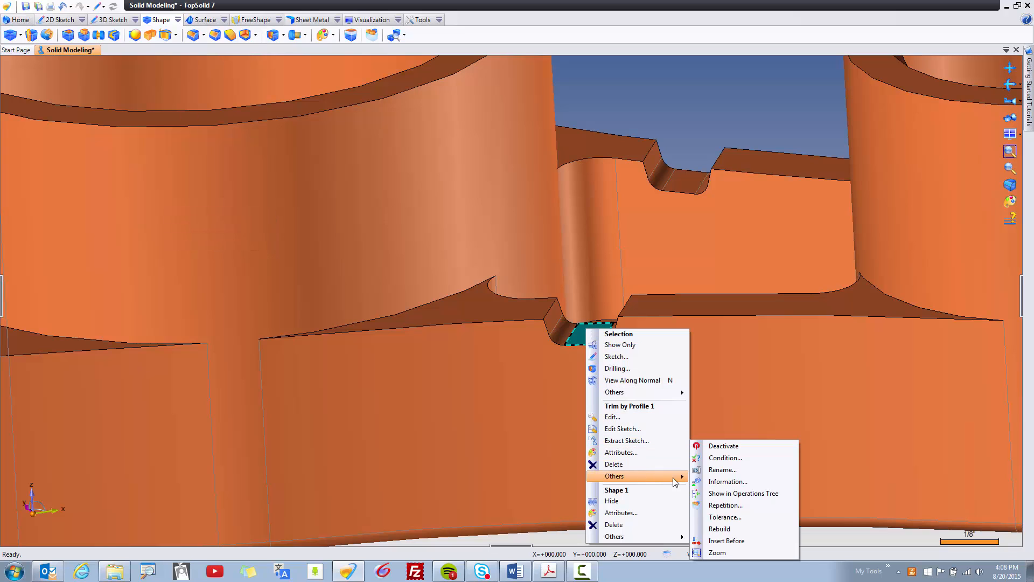
mouse_move(752, 523)
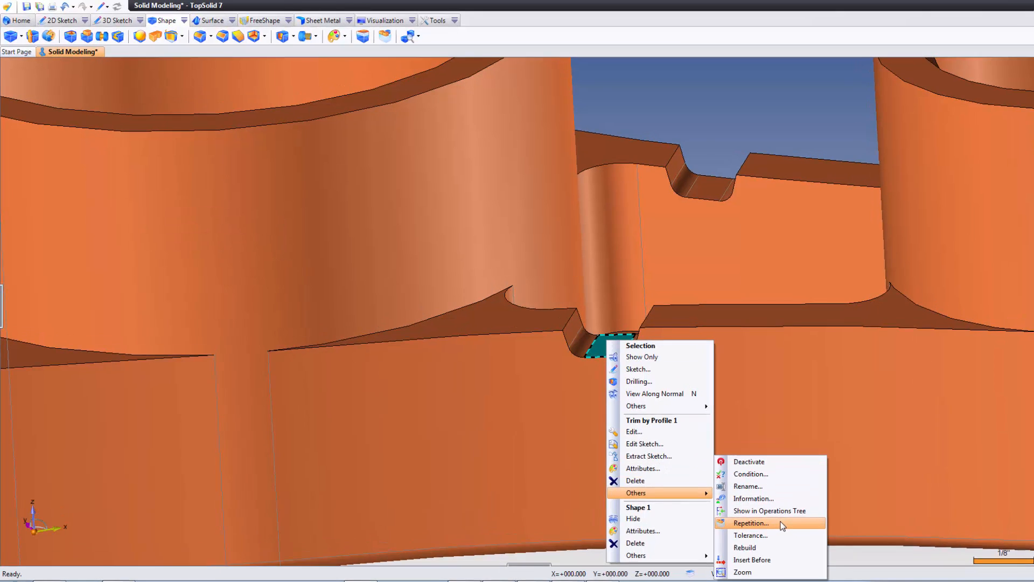
click(750, 522)
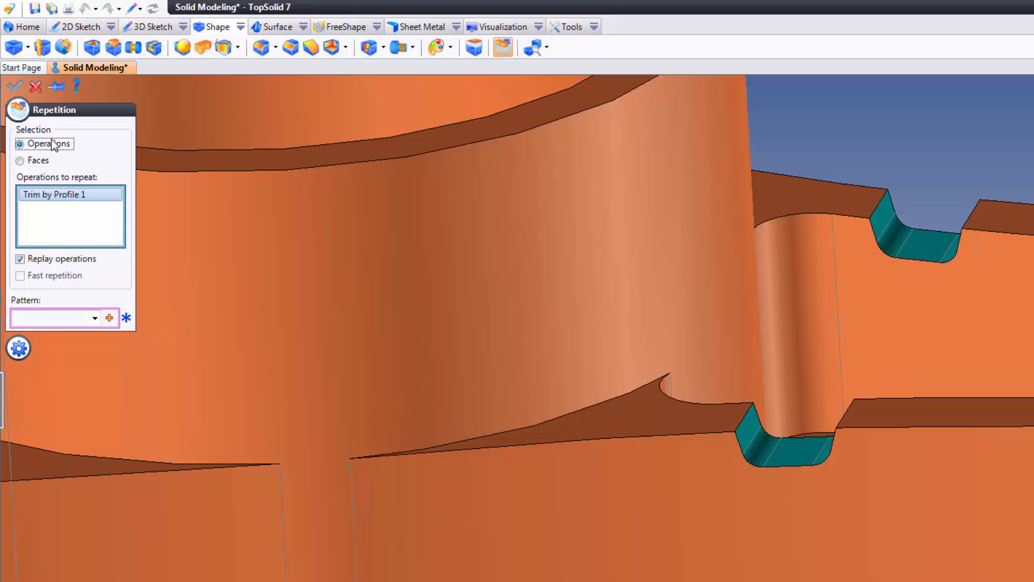
mouse_move(85, 274)
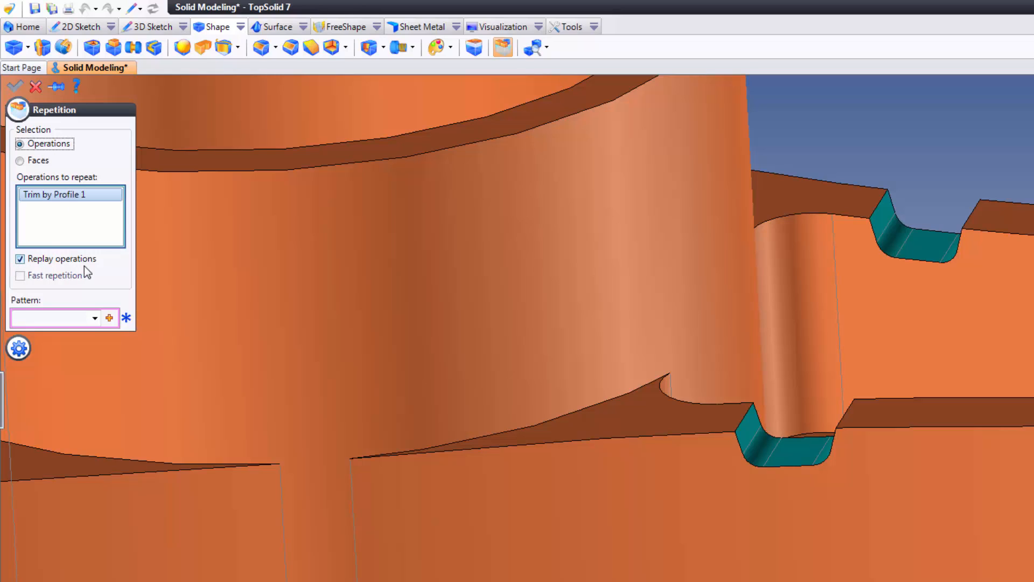
- Keep Replay operations checked and list the pattern types to create
click(48, 318)
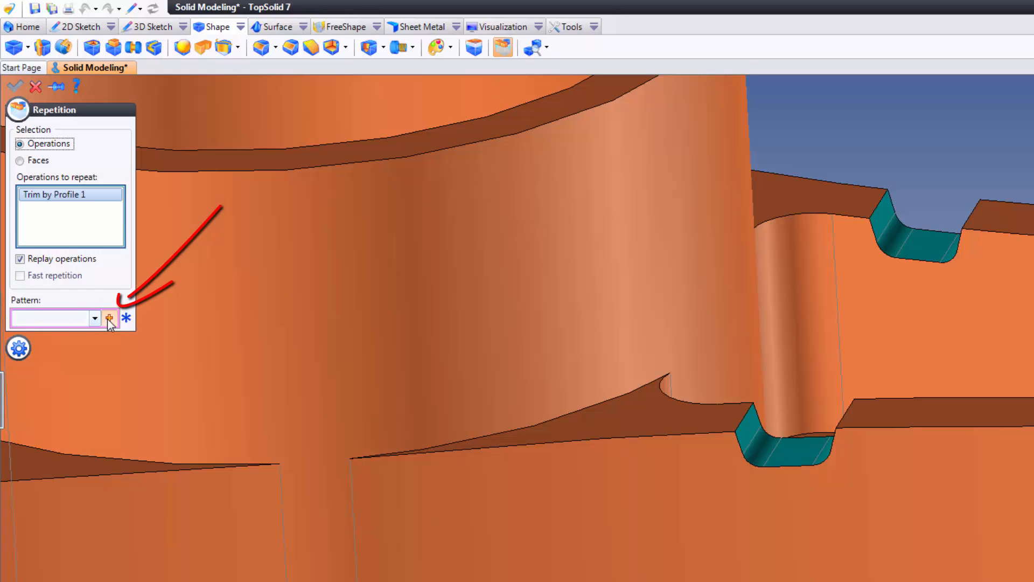
click(110, 318)
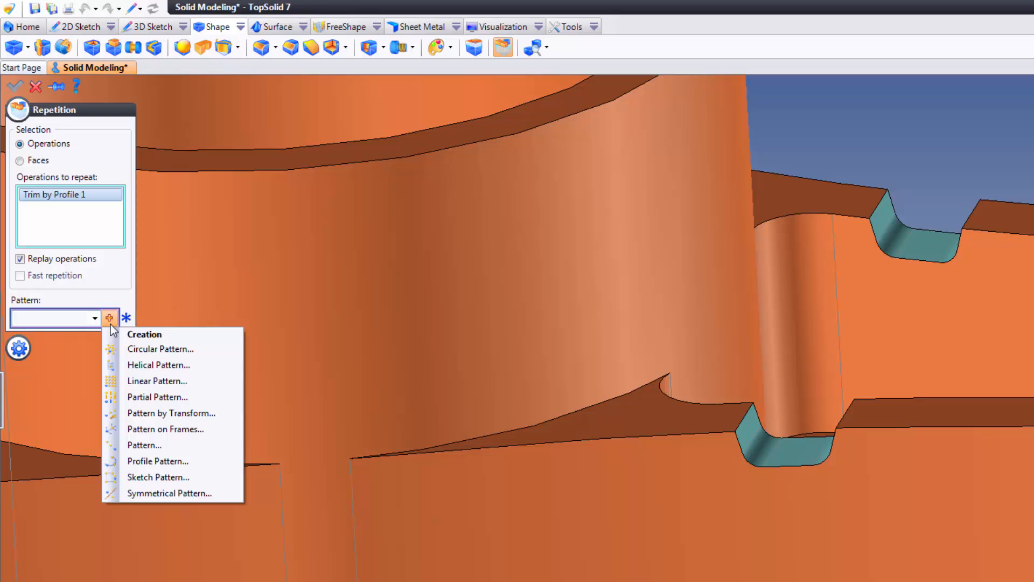
mouse_move(142, 380)
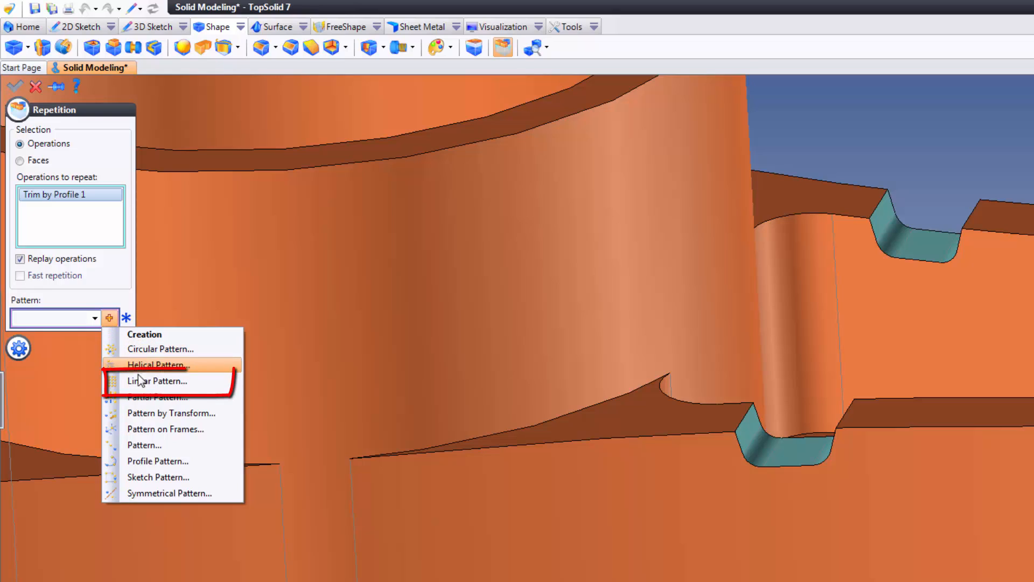
mouse_move(164, 388)
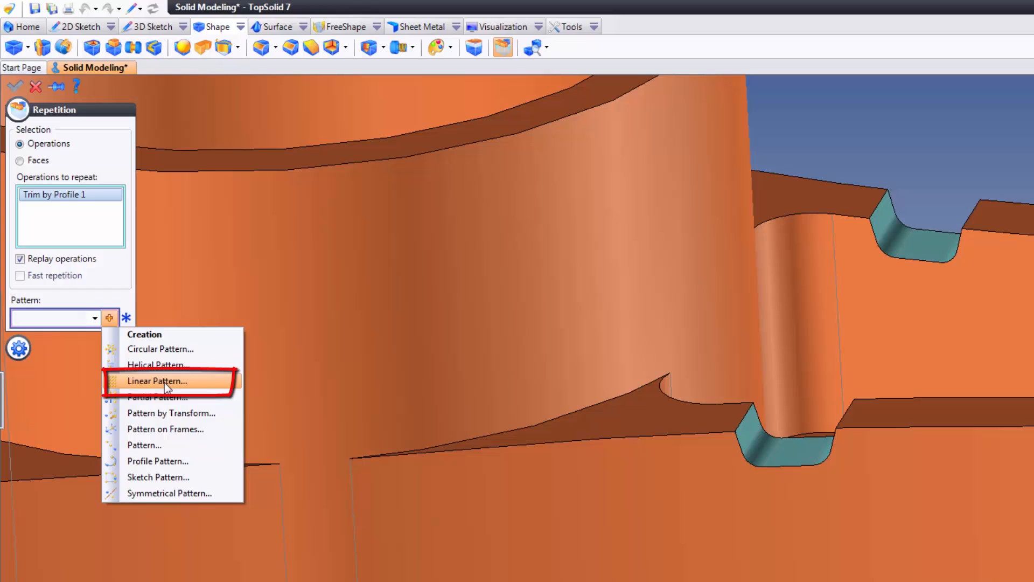
- Create a one-direction linear pattern along an axis through both hole centres
click(157, 381)
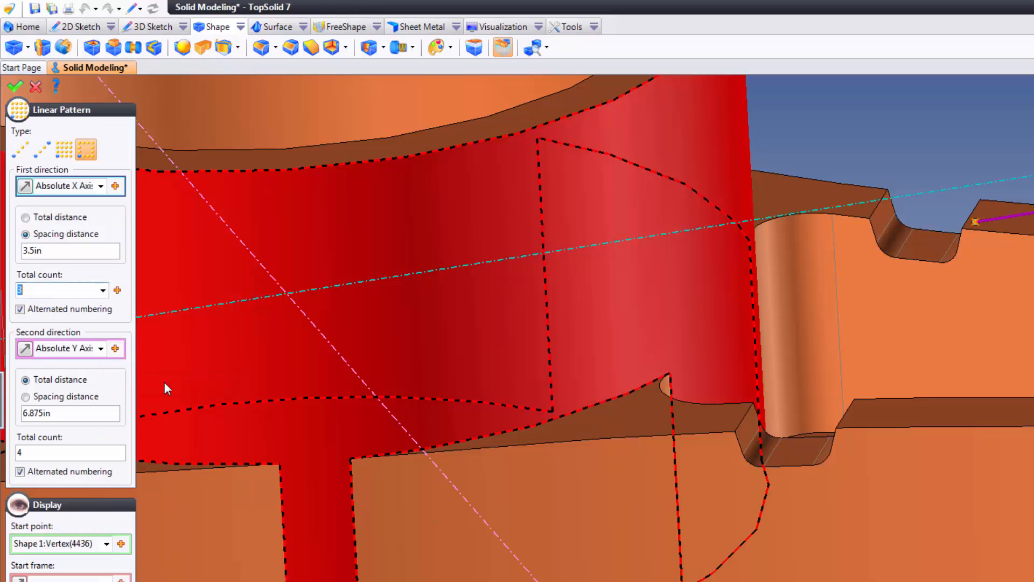
click(23, 150)
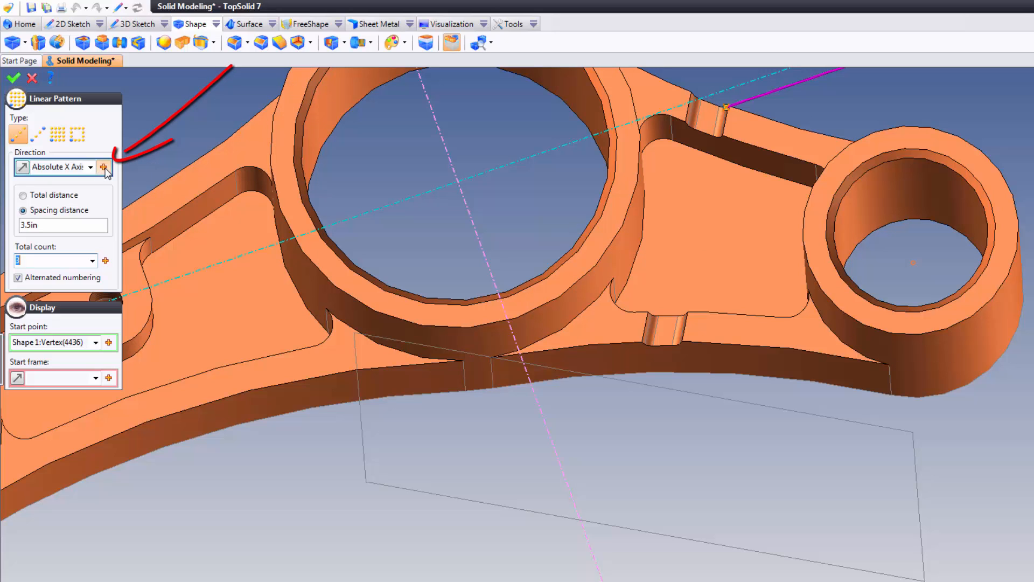
click(107, 168)
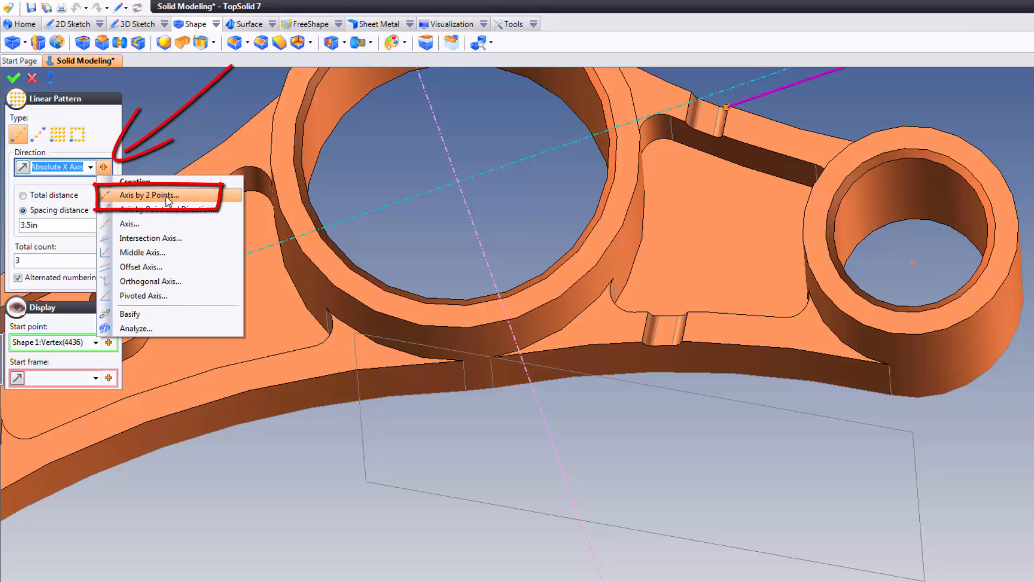
click(150, 195)
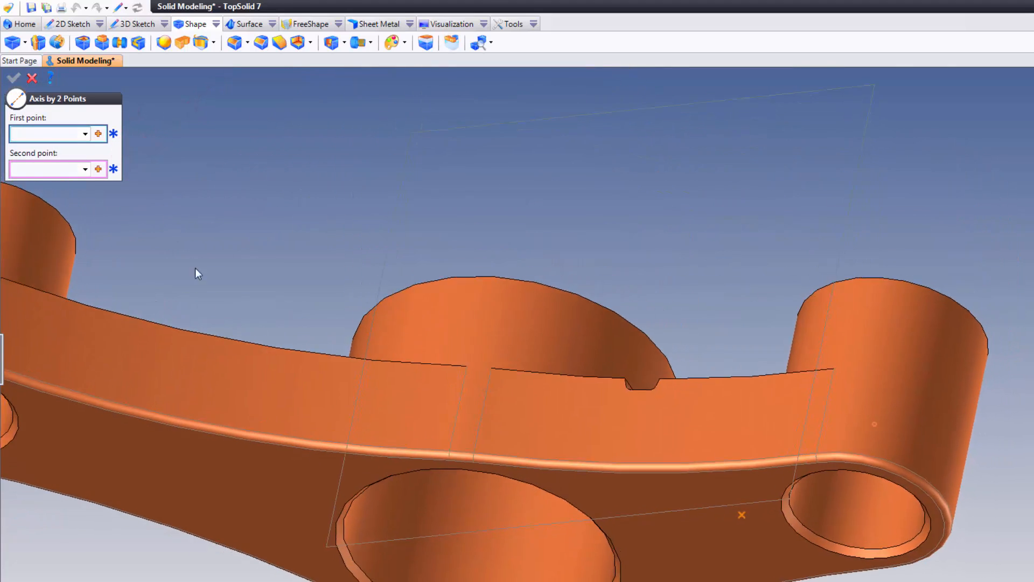
click(844, 516)
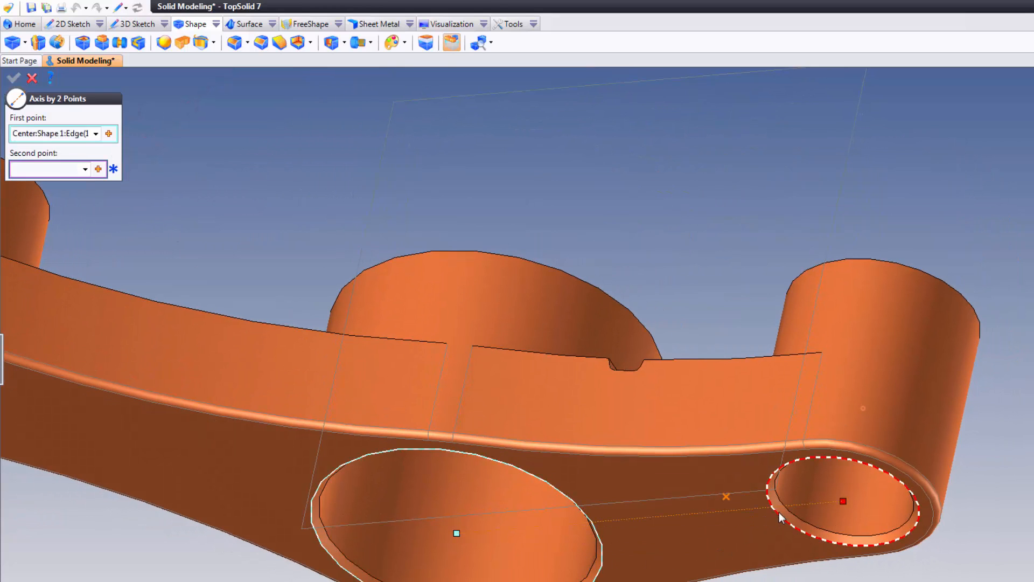
click(842, 501)
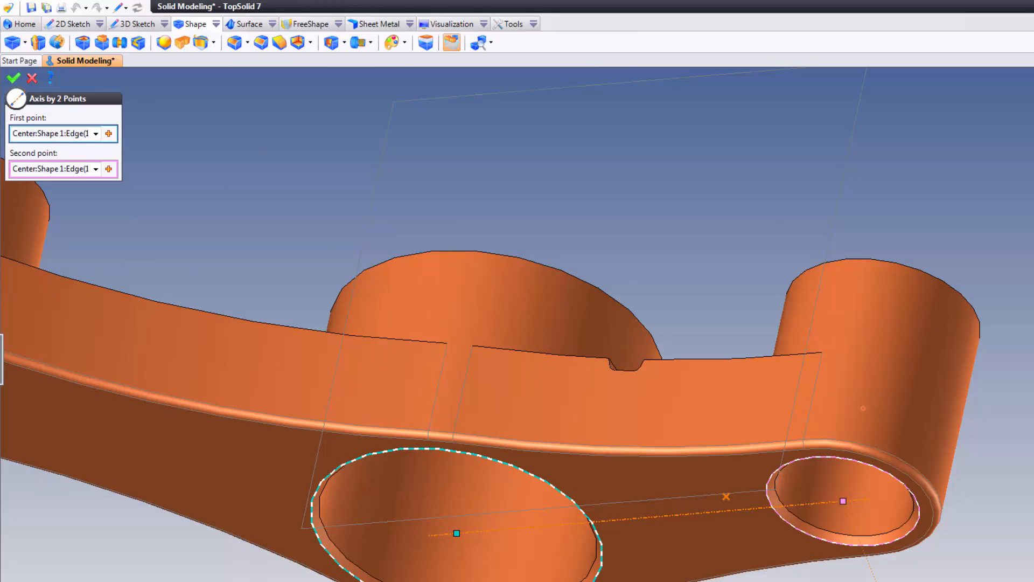
click(12, 77)
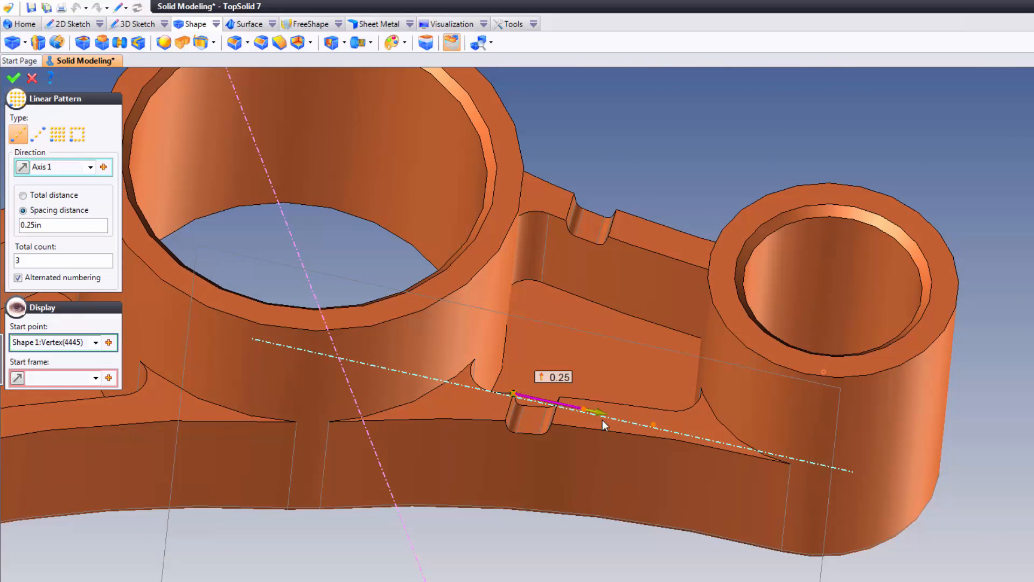
mouse_move(48, 216)
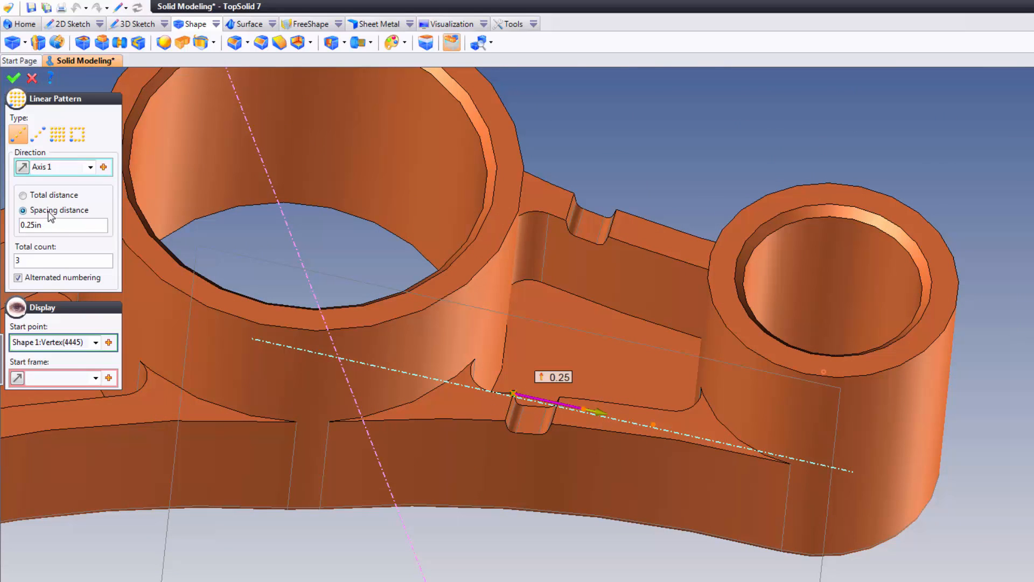
- Set the linear pattern to 0.2 in spacing with 3 copies and validate
text(.2)
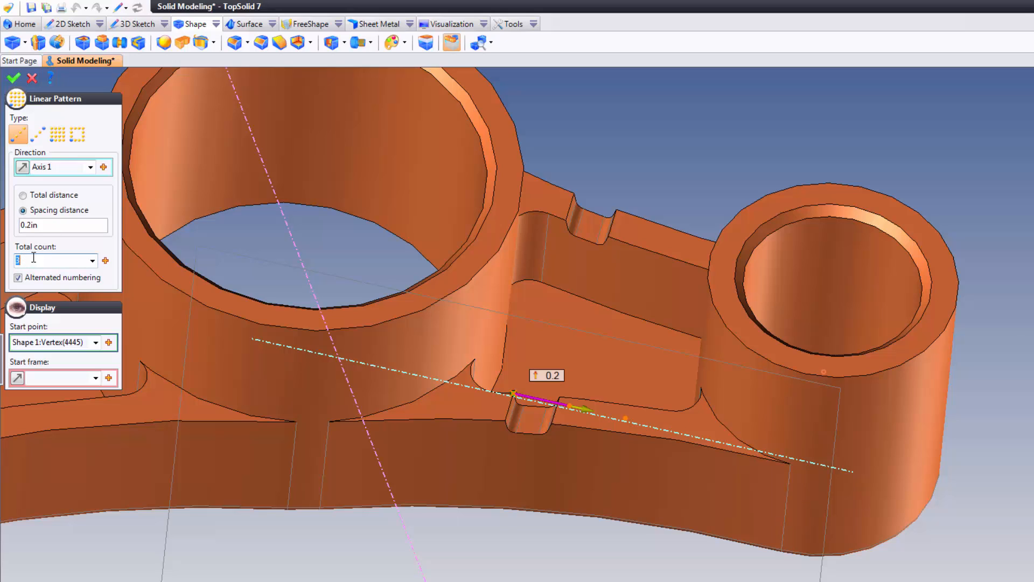
text(3)
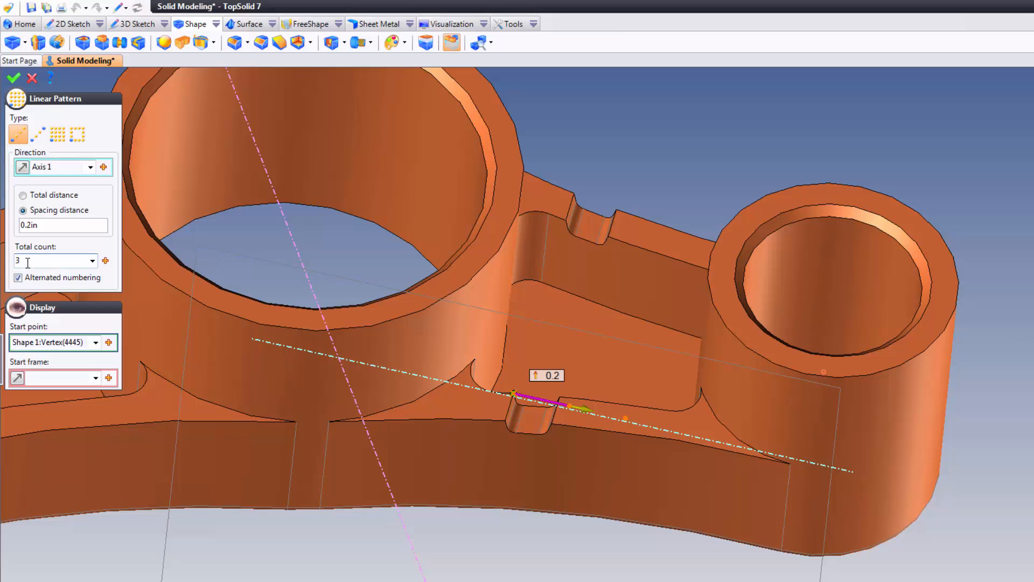
mouse_move(102, 307)
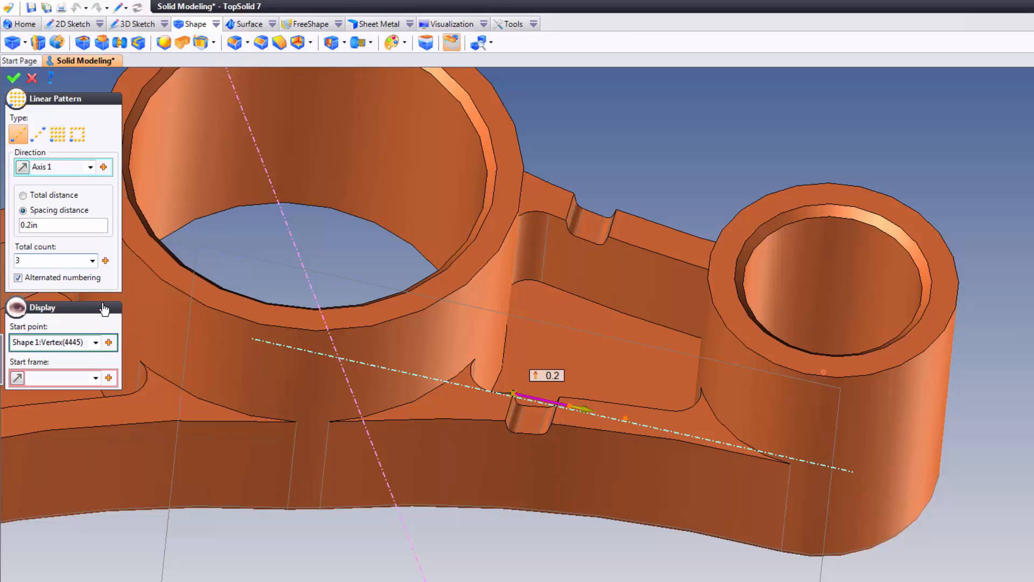
click(12, 78)
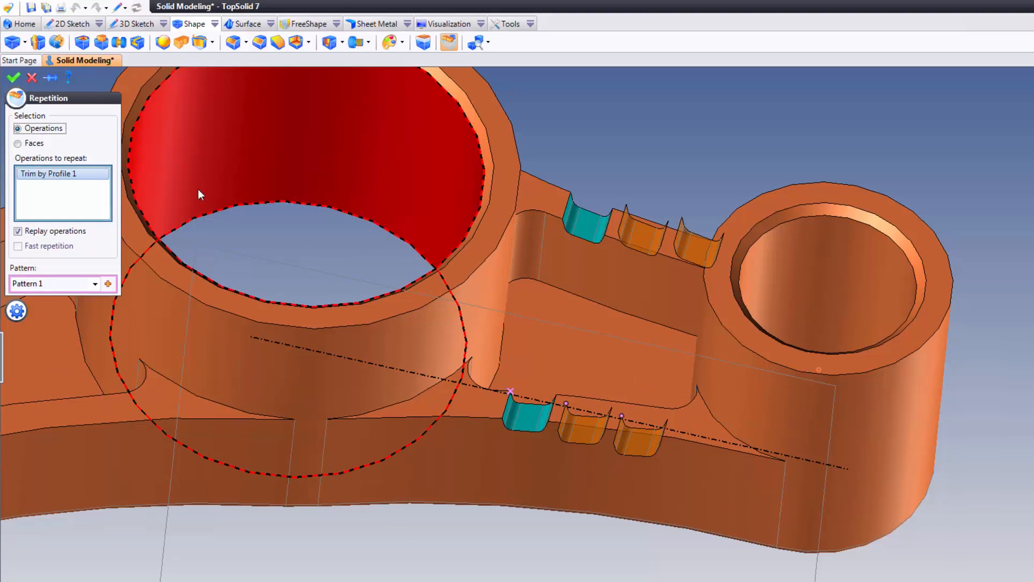
- Validate the Repetition using Pattern 1 to copy the notch three times
click(10, 78)
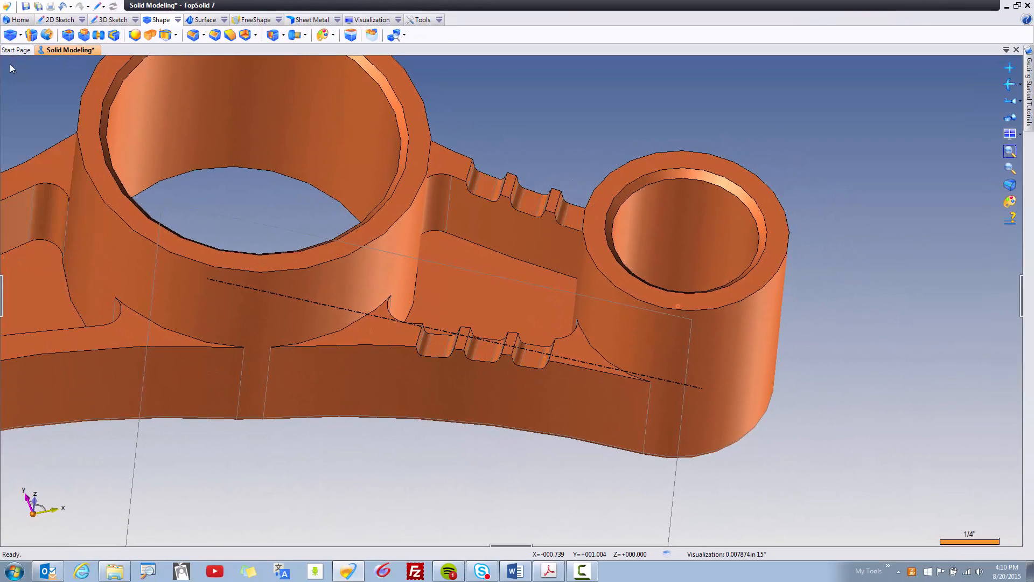